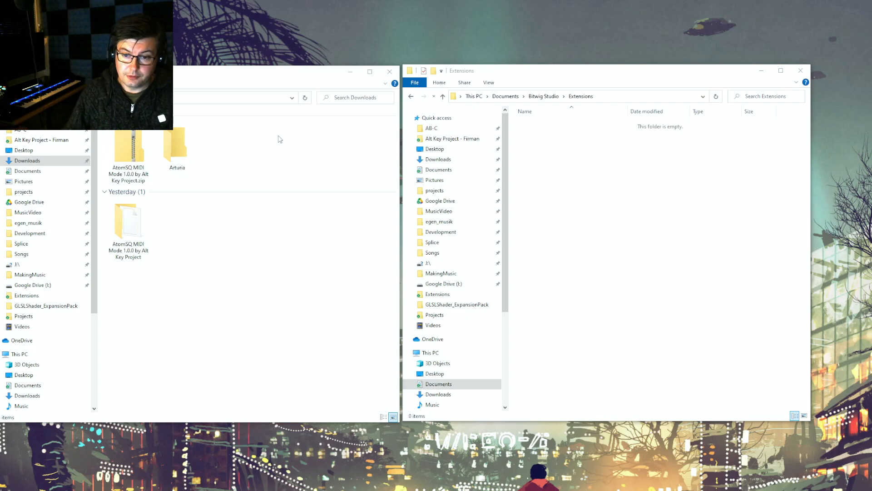
pyautogui.moveTo(249, 171)
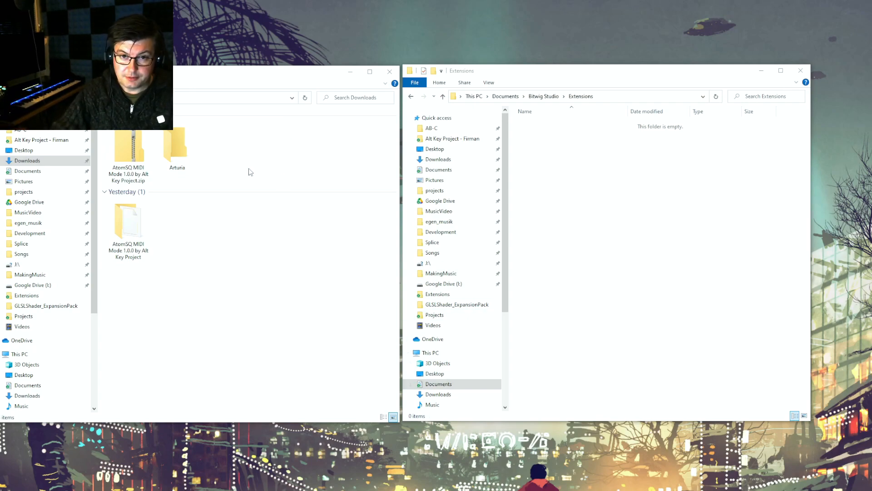
# Open the extracted AtomSQ MIDI Mode folder in Downloads to reach the .bwextension file.
pyautogui.click(128, 223)
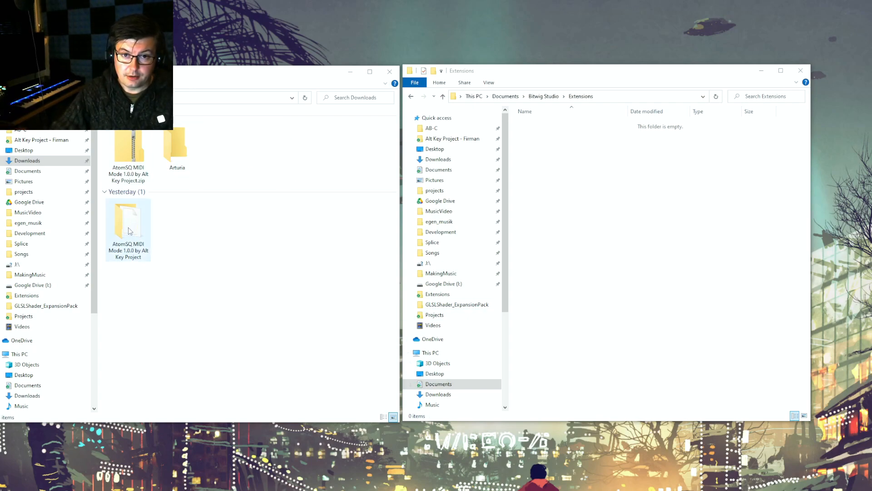
pyautogui.doubleClick(128, 223)
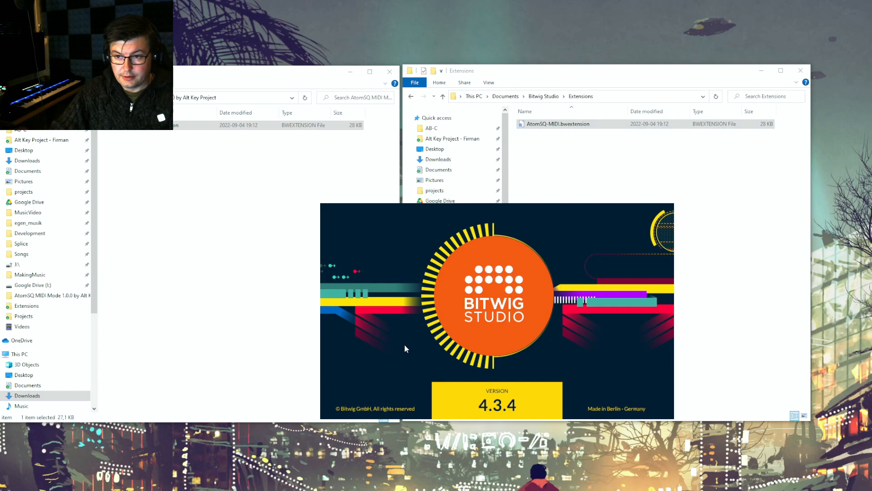
pyautogui.moveTo(595, 243)
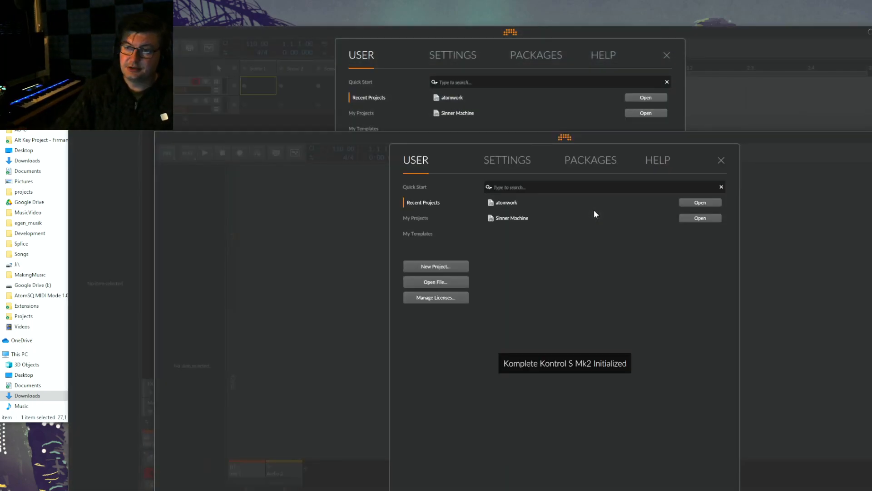
# Show the atomwork project's details in the Recent Projects dashboard.
pyautogui.click(505, 202)
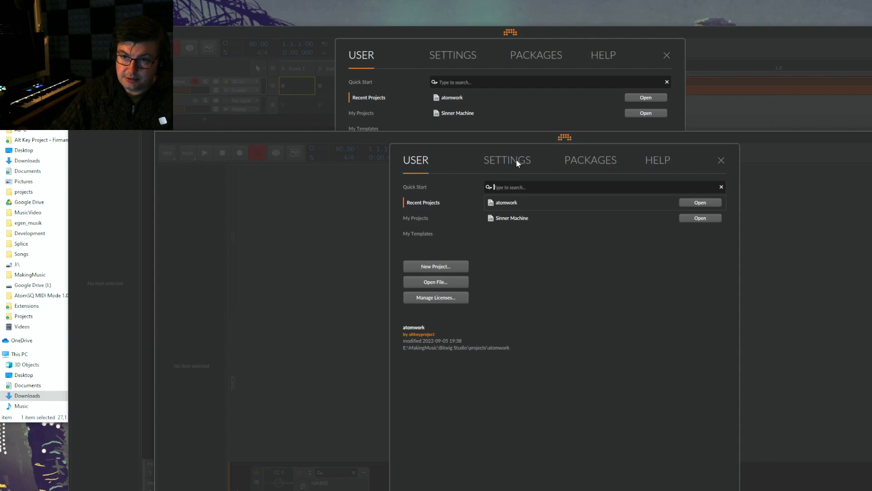
# In Settings > Controllers, add the PreSonus Atom SQ (MIDI mode) controller.
pyautogui.click(507, 160)
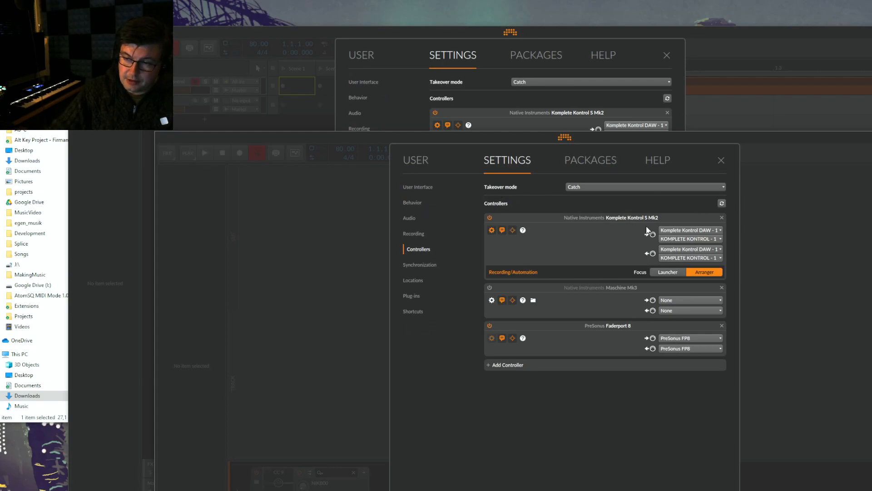
pyautogui.click(507, 364)
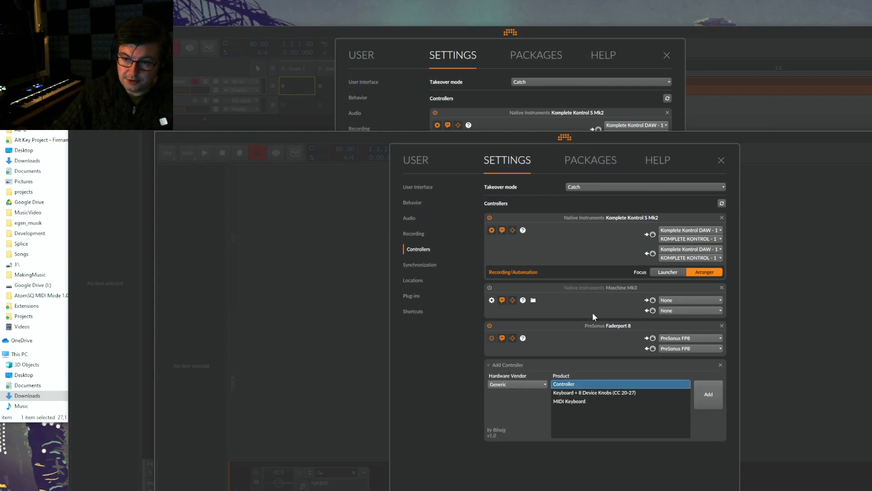
pyautogui.click(515, 384)
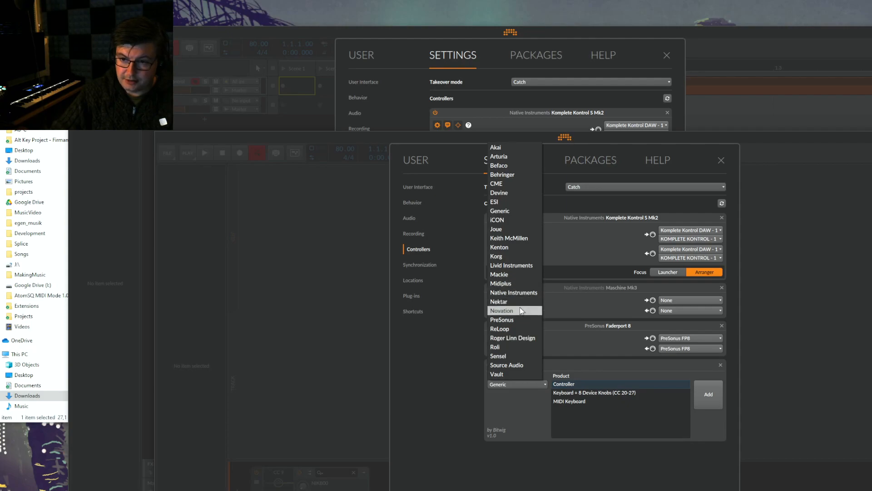
pyautogui.click(502, 319)
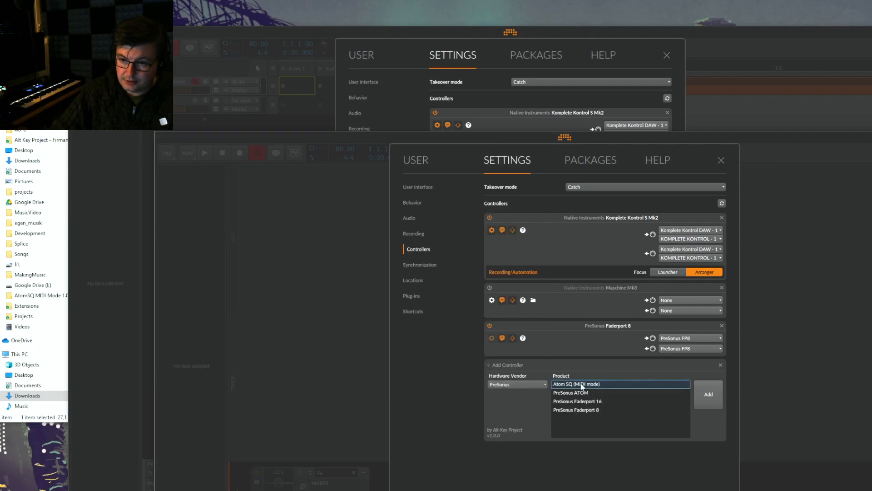
pyautogui.click(708, 394)
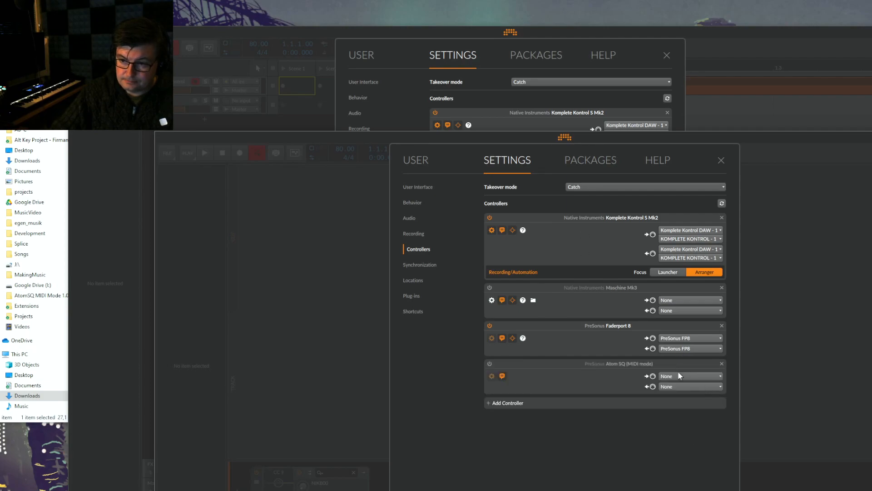
# Assign the Atom SQ controller to the ATM SQ MIDI ports and return to the atomwork project.
pyautogui.click(689, 375)
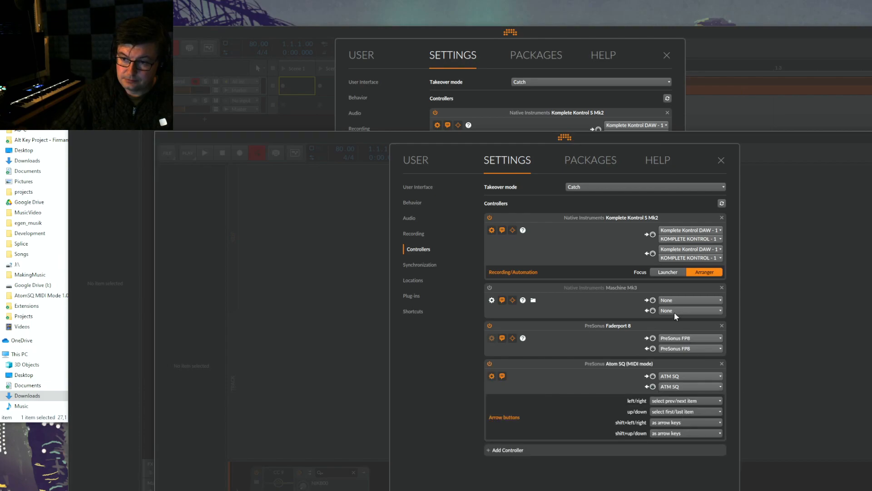
pyautogui.moveTo(523, 406)
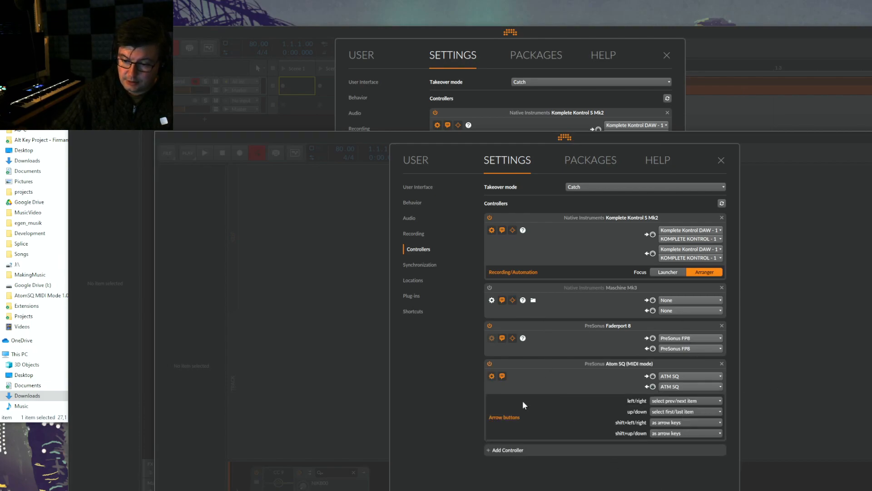
pyautogui.moveTo(740, 90)
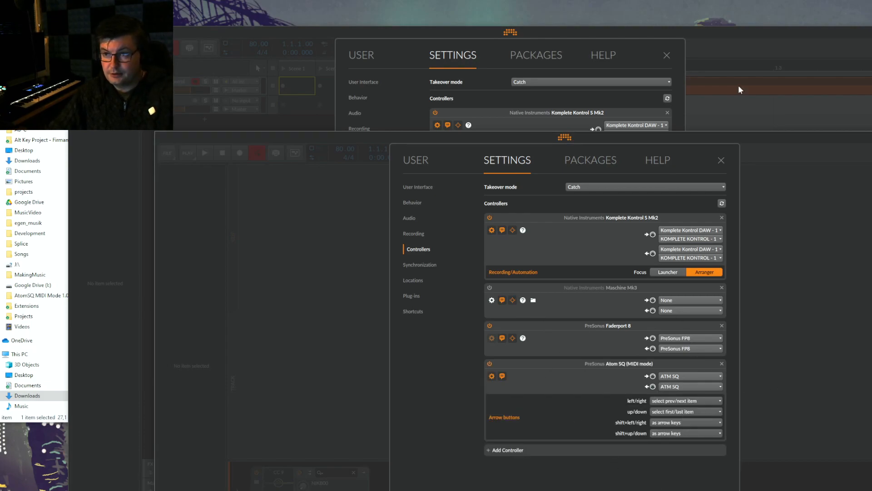
pyautogui.click(721, 160)
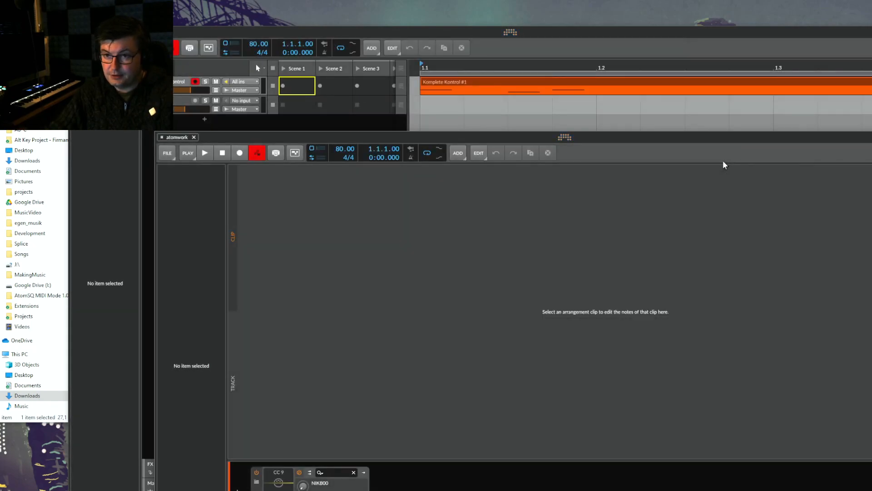